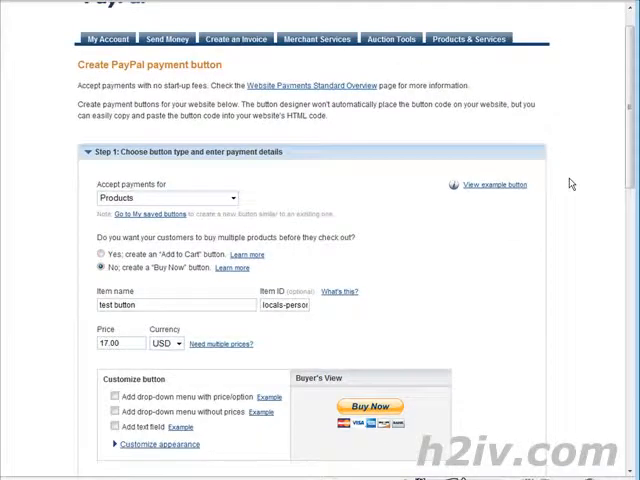
pyautogui.moveTo(578, 185)
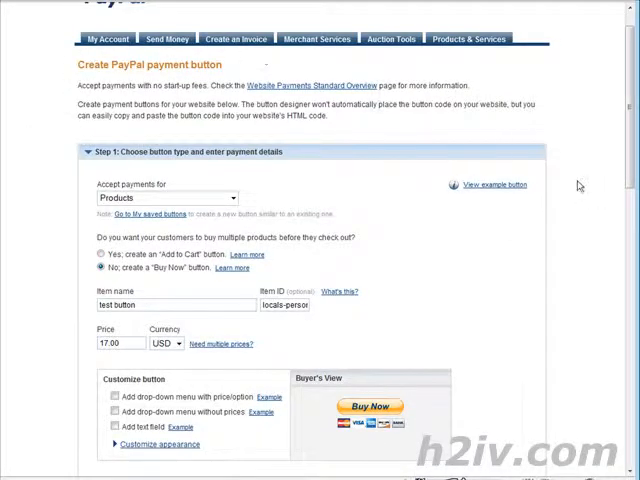
# Set the Buy Now button's appearance to use a custom button image
pyautogui.scroll(-3)
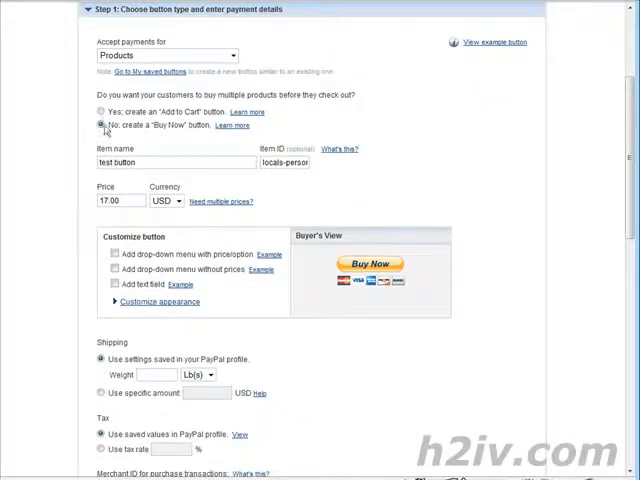
pyautogui.scroll(-3)
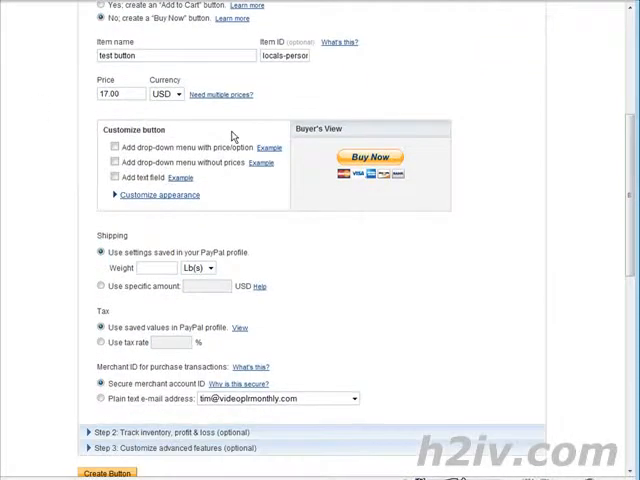
pyautogui.scroll(-3)
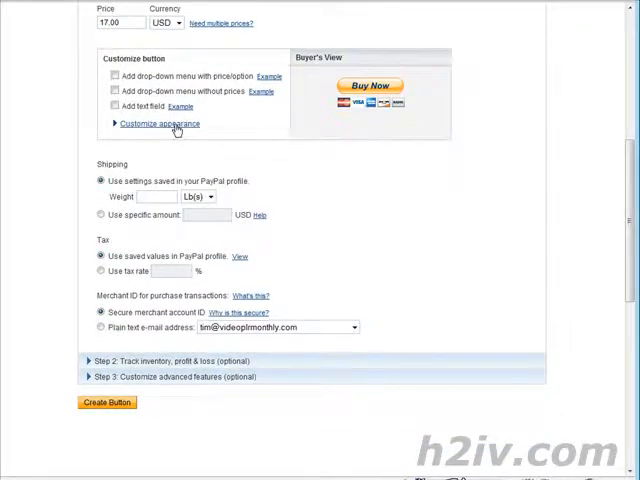
pyautogui.click(159, 123)
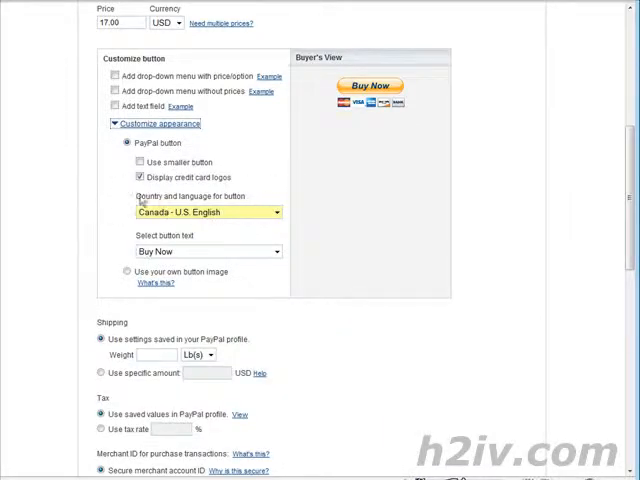
pyautogui.scroll(-3)
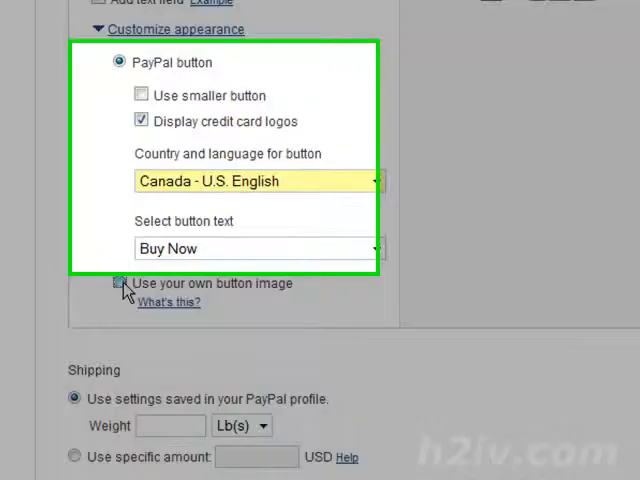
pyautogui.click(119, 283)
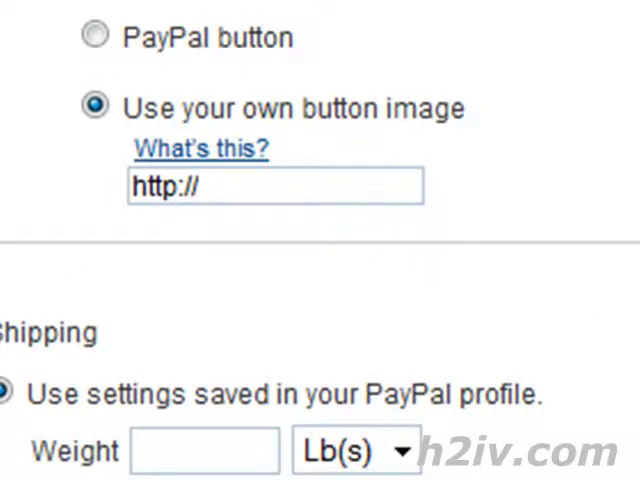
pyautogui.moveTo(360, 205)
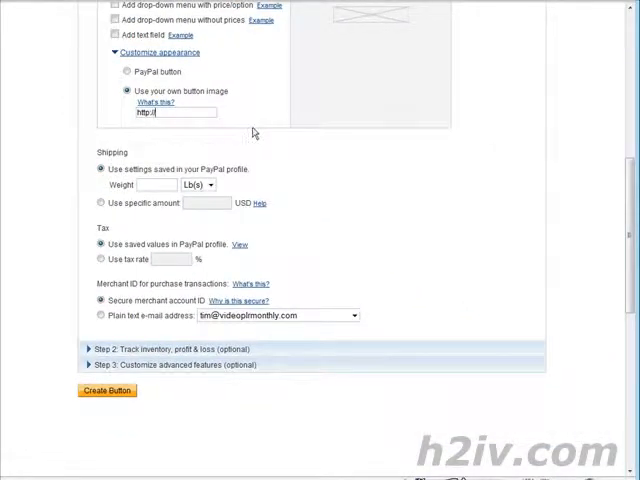
pyautogui.moveTo(290, 158)
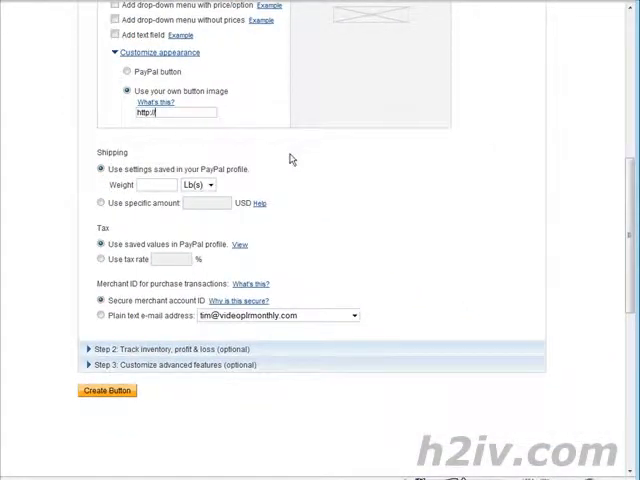
pyautogui.click(170, 112)
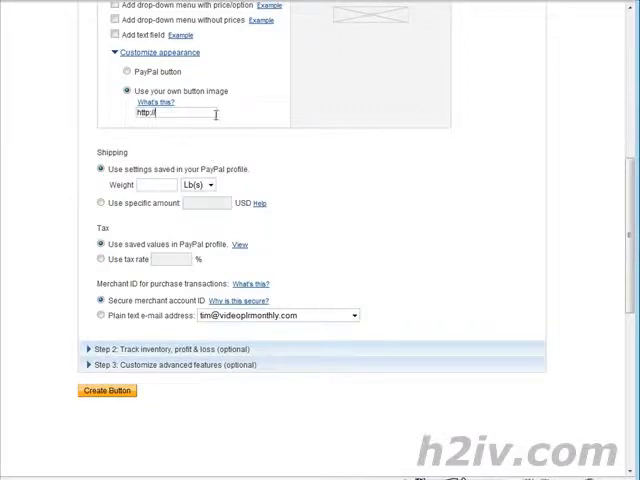
pyautogui.moveTo(377, 190)
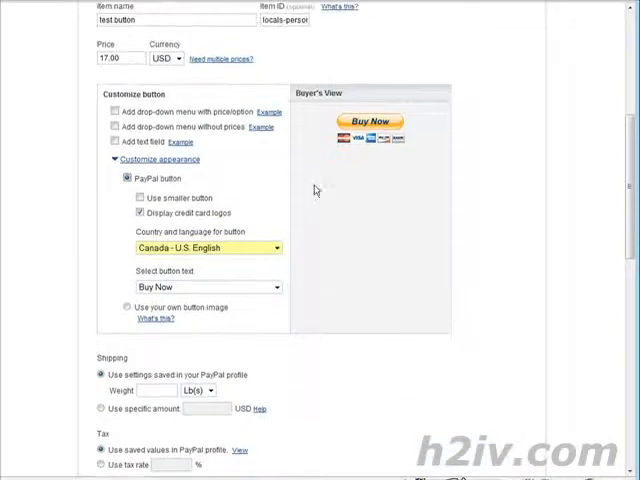
# Create the Buy Now button and display its generated HTML code
pyautogui.scroll(-3)
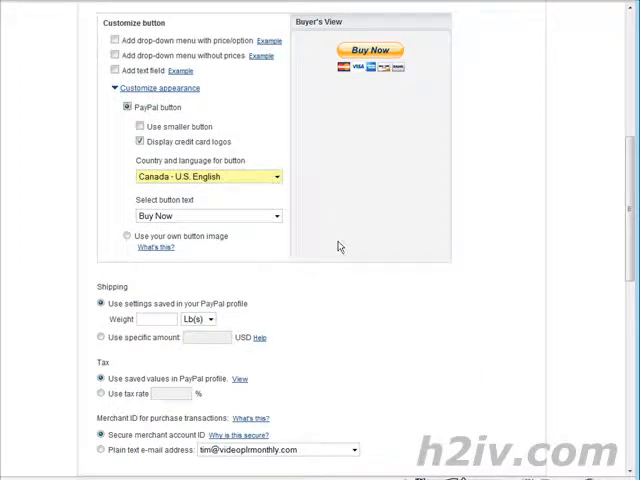
pyautogui.scroll(-3)
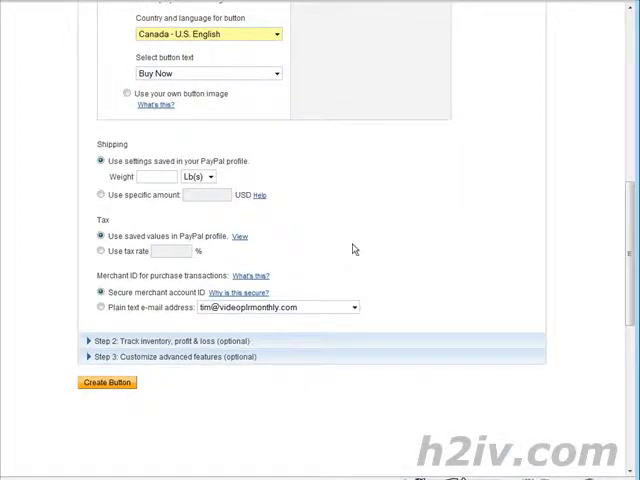
pyautogui.scroll(-3)
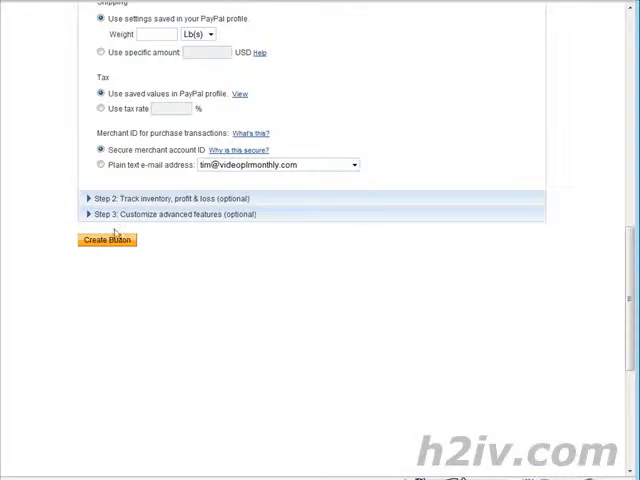
pyautogui.click(106, 238)
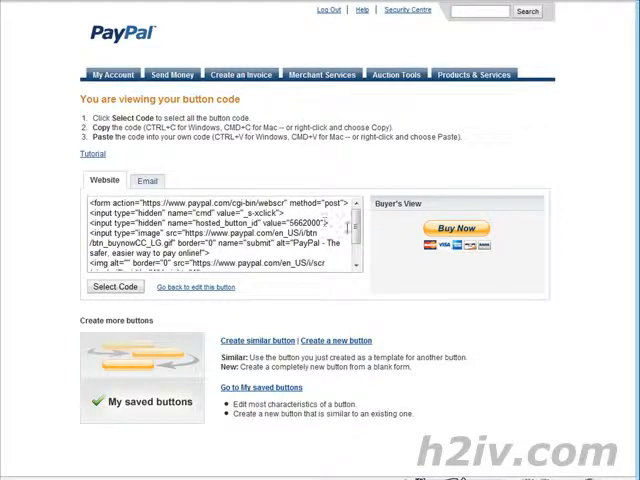
pyautogui.click(114, 287)
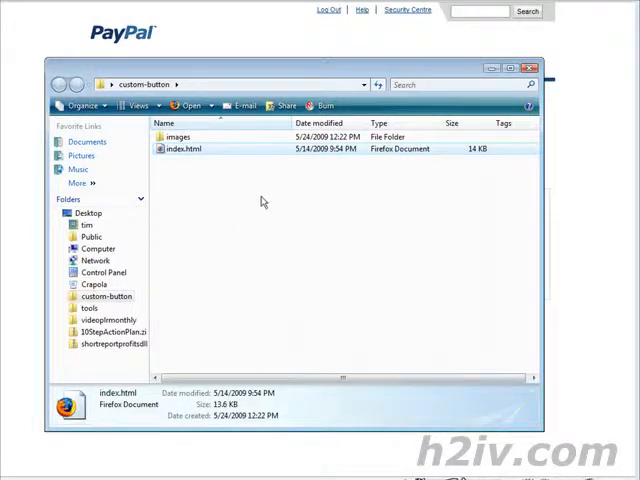
# Launch KompoZer from the custom-button folder to get a blank untitled page
pyautogui.rightClick(184, 148)
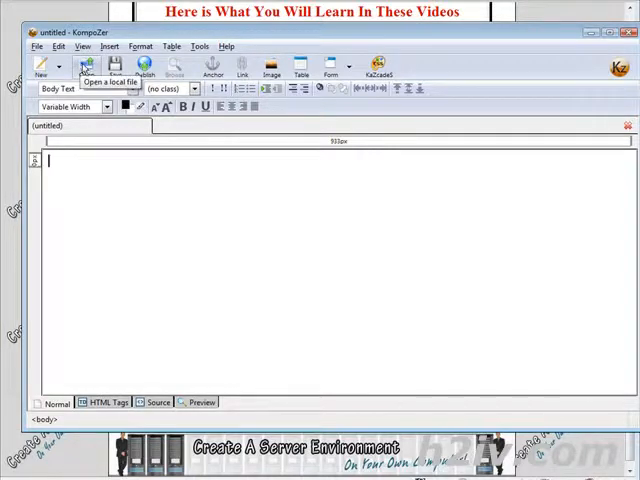
# Open index.html from the custom-button folder and place the cursor below the Order Now image
pyautogui.click(85, 65)
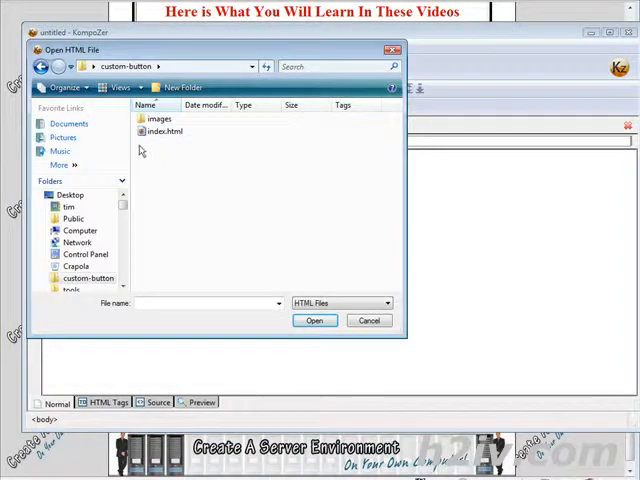
pyautogui.moveTo(159, 131)
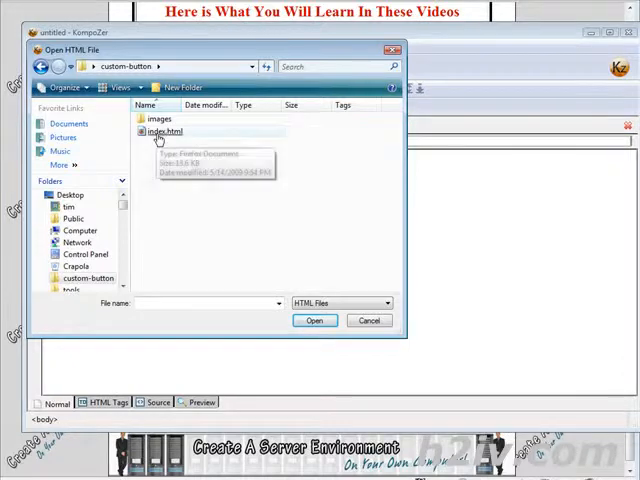
pyautogui.click(170, 131)
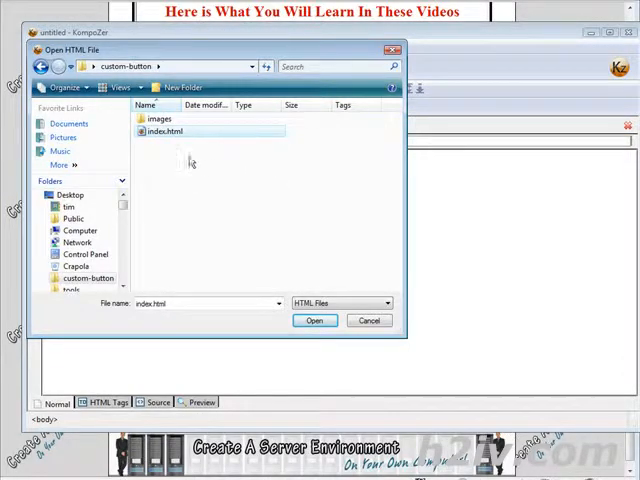
pyautogui.click(314, 320)
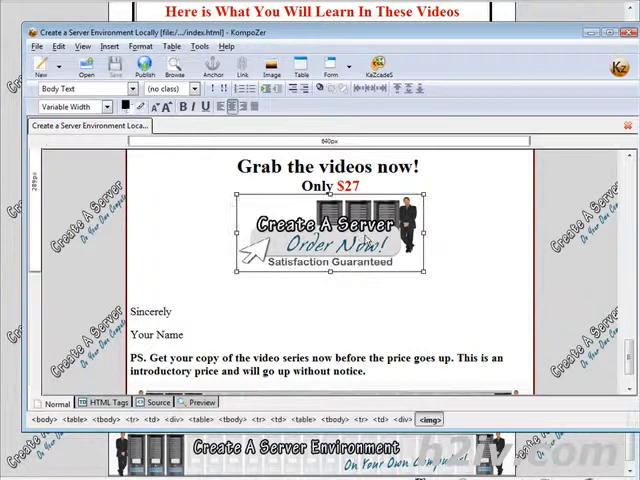
pyautogui.click(335, 237)
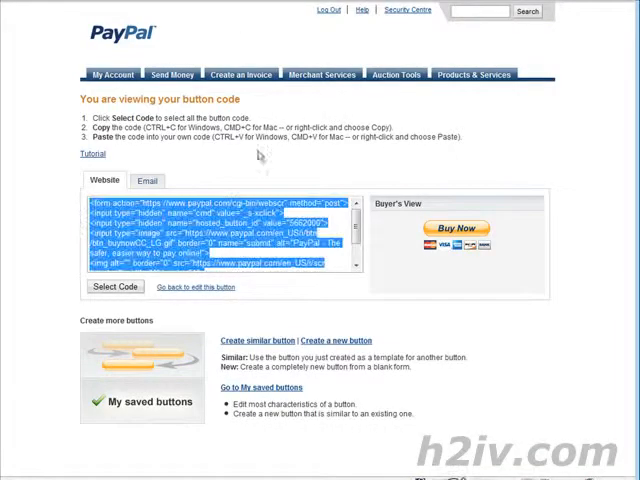
# Copy the generated Buy Now button code from PayPal's Website box
pyautogui.rightClick(230, 240)
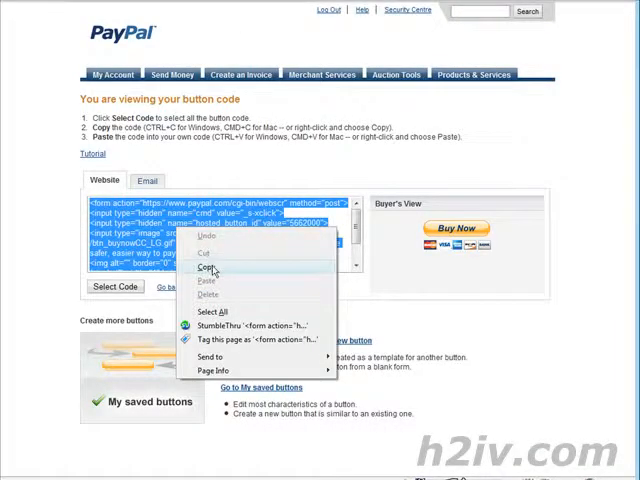
pyautogui.click(205, 267)
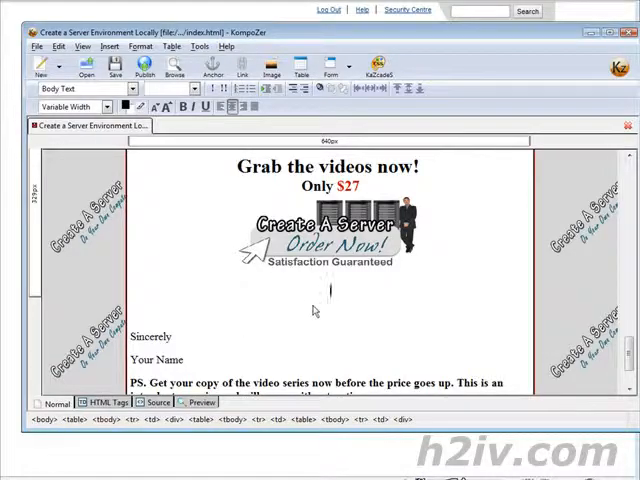
# Insert the copied PayPal button code through Insert > HTML
pyautogui.click(108, 46)
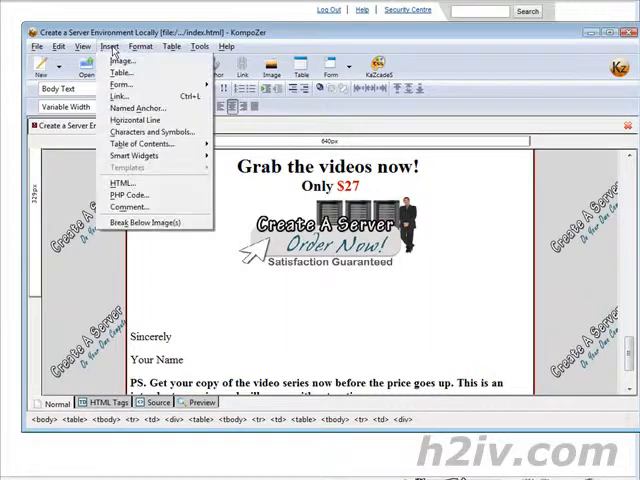
pyautogui.click(117, 184)
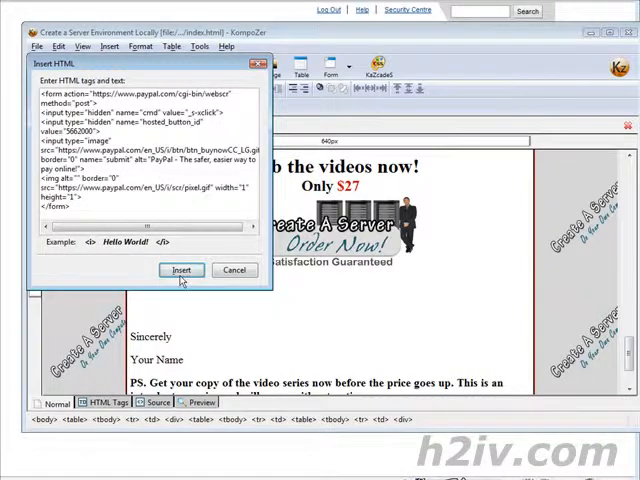
pyautogui.click(181, 270)
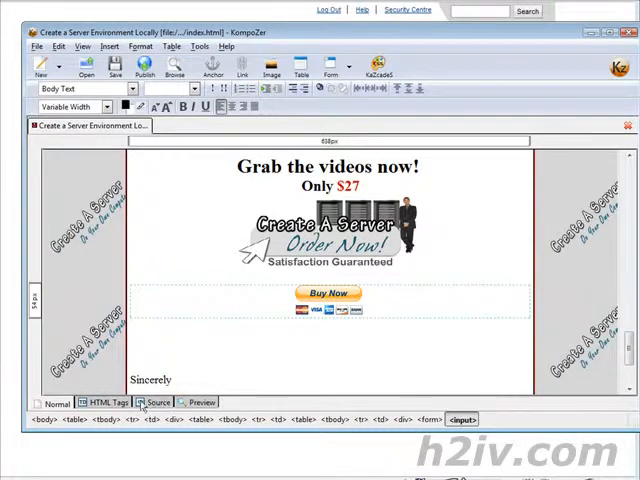
# Switch to Source view showing the order-300.jpg image path and PayPal form code
pyautogui.click(157, 405)
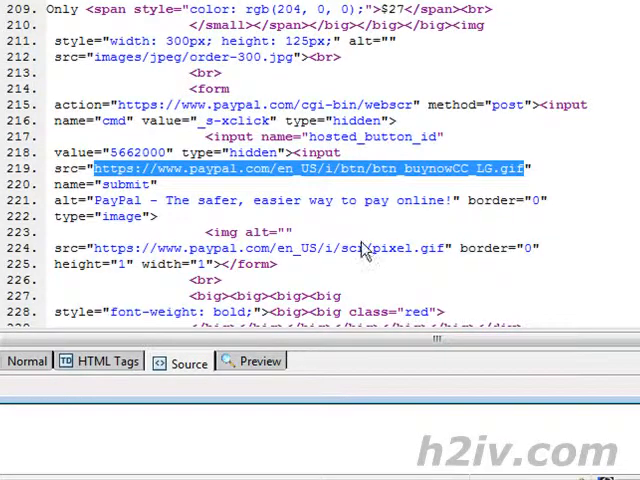
pyautogui.moveTo(605, 207)
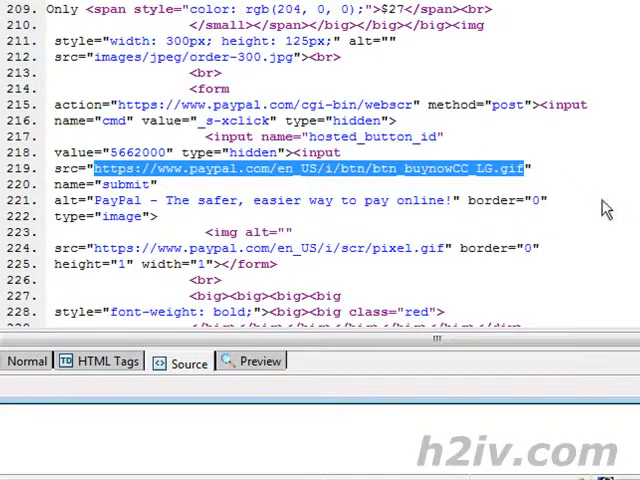
pyautogui.moveTo(295, 190)
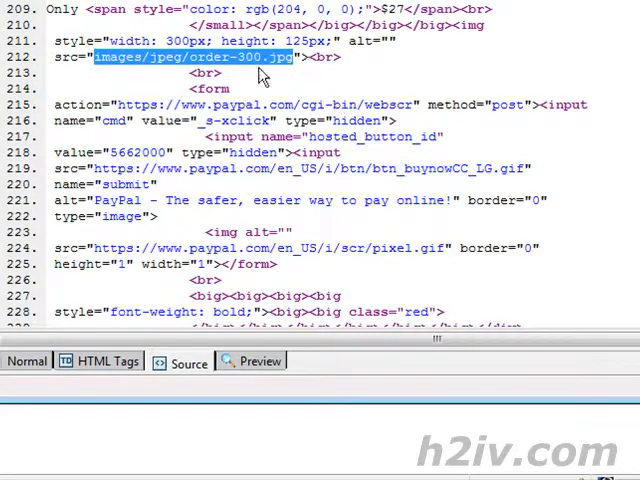
# Replace PayPal's btn_buynowCC_LG.gif URL with the copied images/jpeg/order-300.jpg path
pyautogui.rightClick(258, 57)
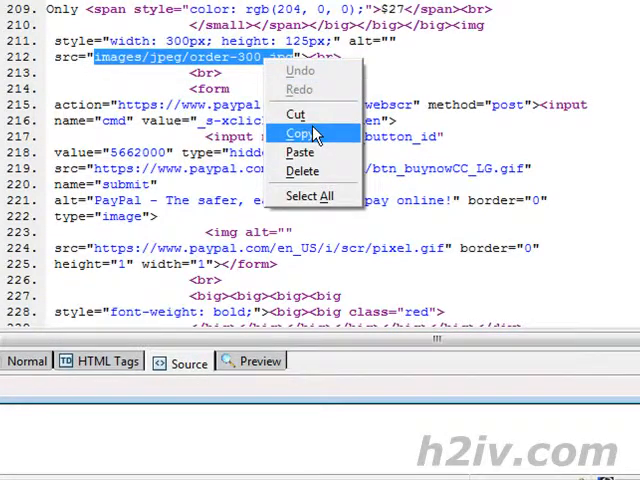
pyautogui.click(302, 133)
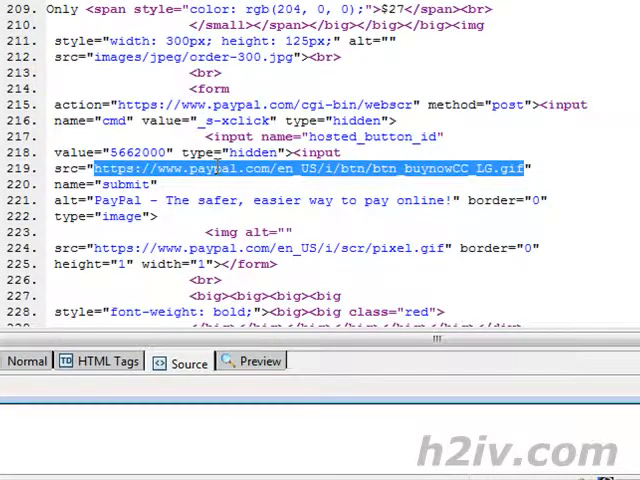
pyautogui.rightClick(215, 169)
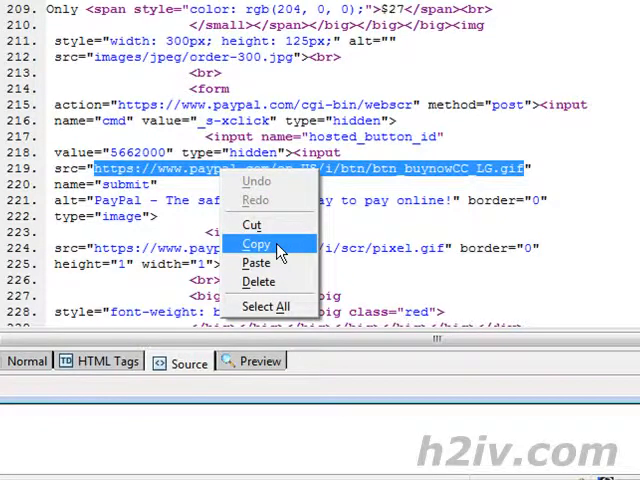
pyautogui.moveTo(257, 262)
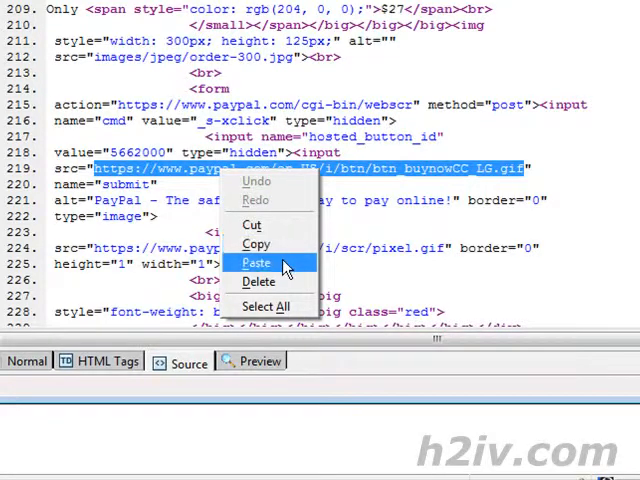
pyautogui.click(256, 262)
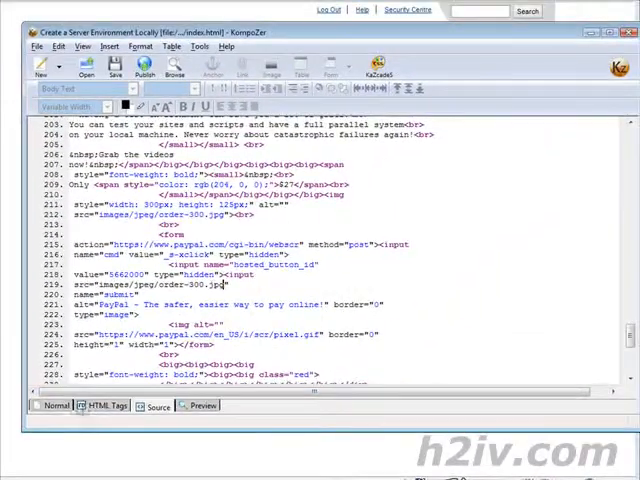
# Return to Normal view and select the original Order Now image above the form
pyautogui.click(48, 404)
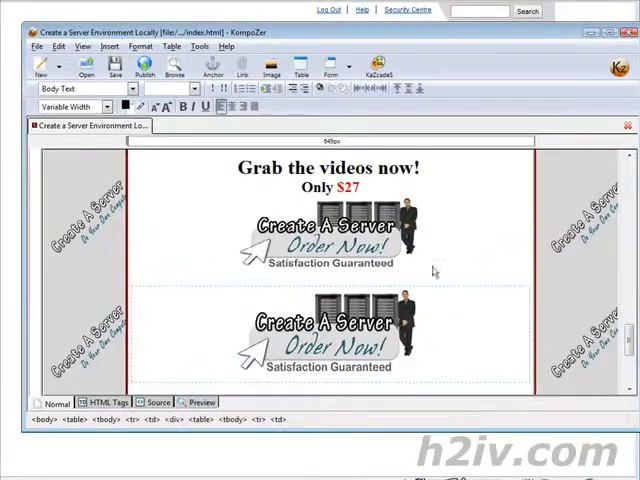
pyautogui.click(330, 235)
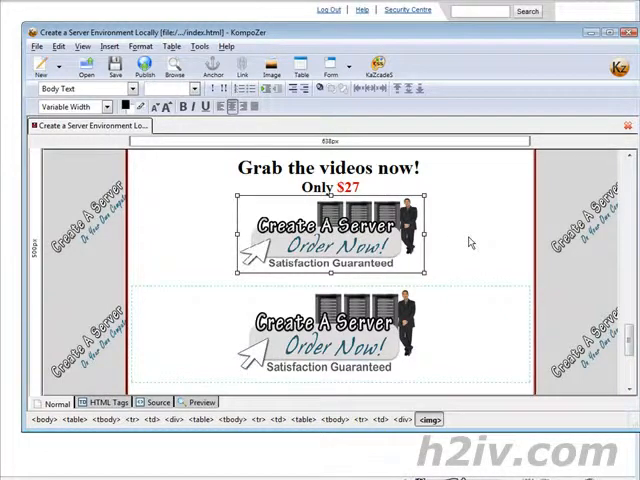
pyautogui.moveTo(390, 233)
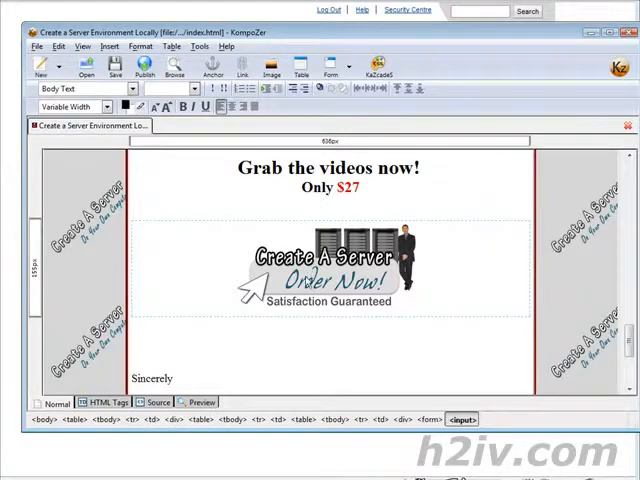
pyautogui.click(157, 404)
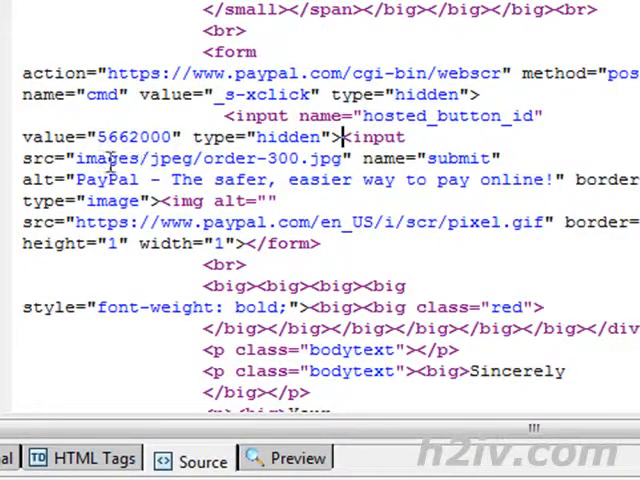
pyautogui.moveTo(77, 158); pyautogui.dragTo(250, 158)
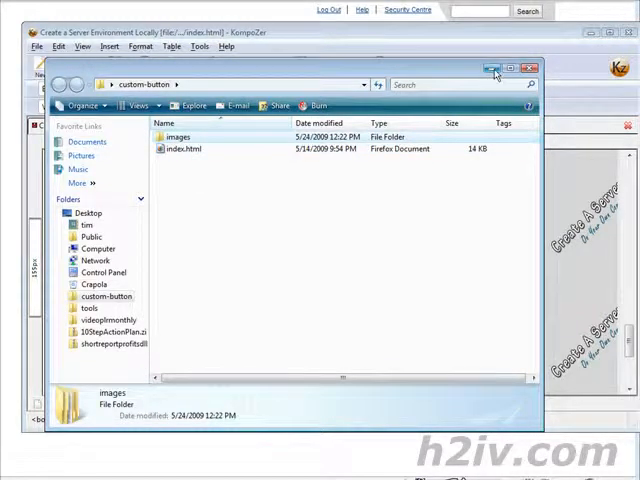
pyautogui.click(529, 69)
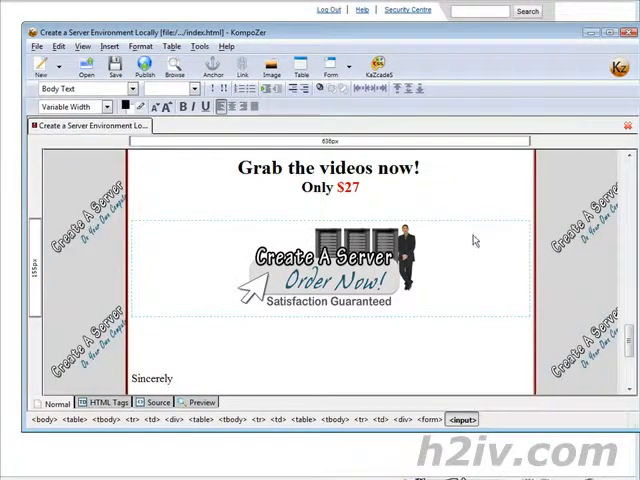